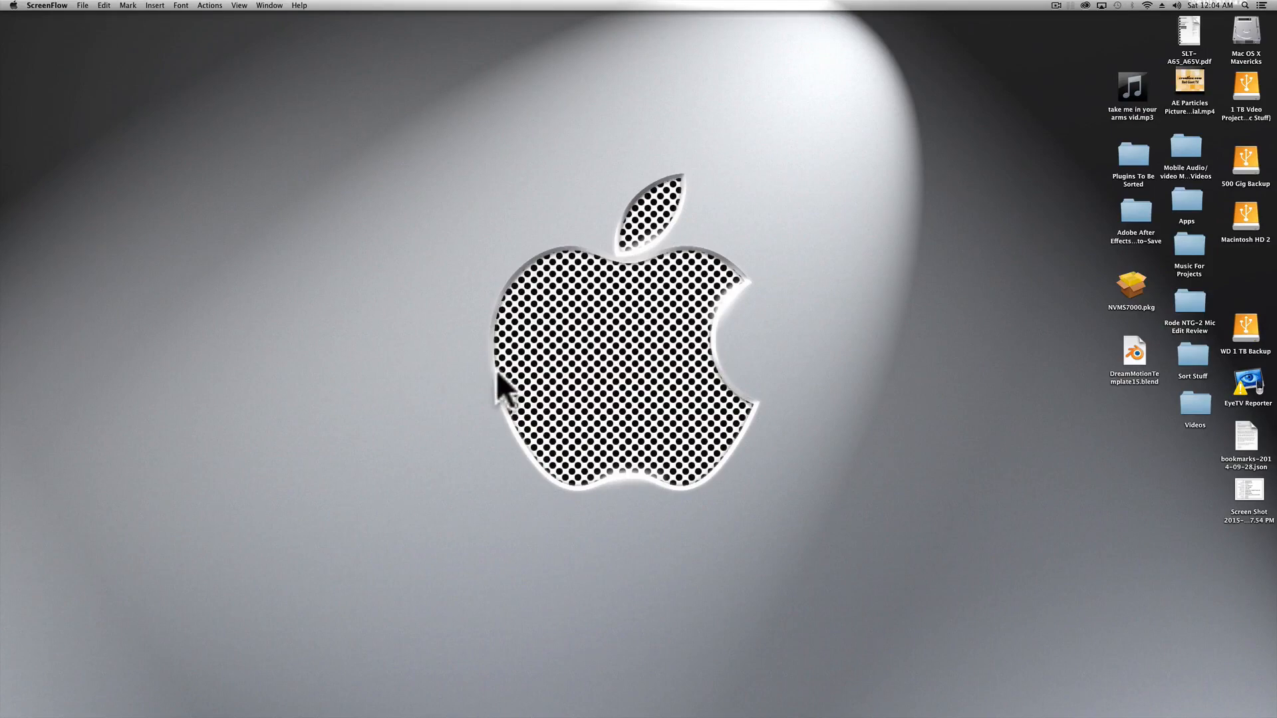
{"action": "mouse_move", "coordinate": [471, 391]}
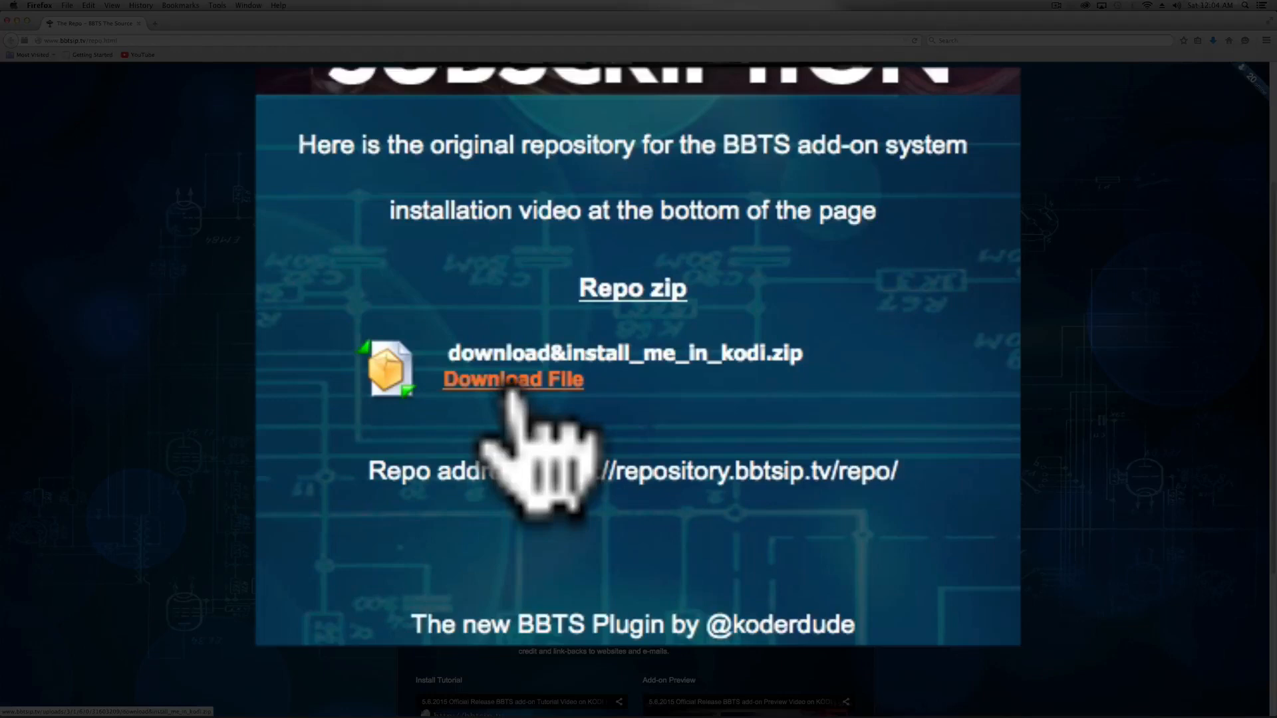
Save the BBTS repo zip download&install_me_in_kodi.zip from Firefox and return to the desktop
{"action": "left_click", "coordinate": [513, 379]}
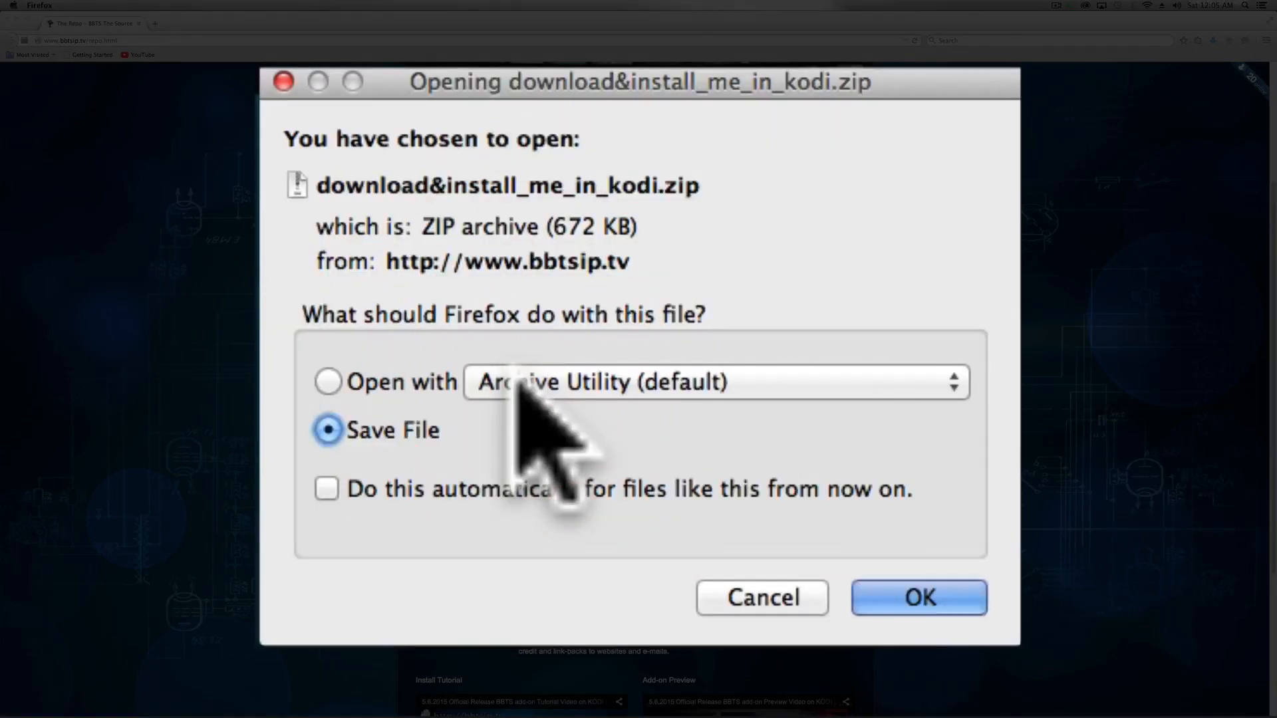
{"action": "mouse_move", "coordinate": [919, 597]}
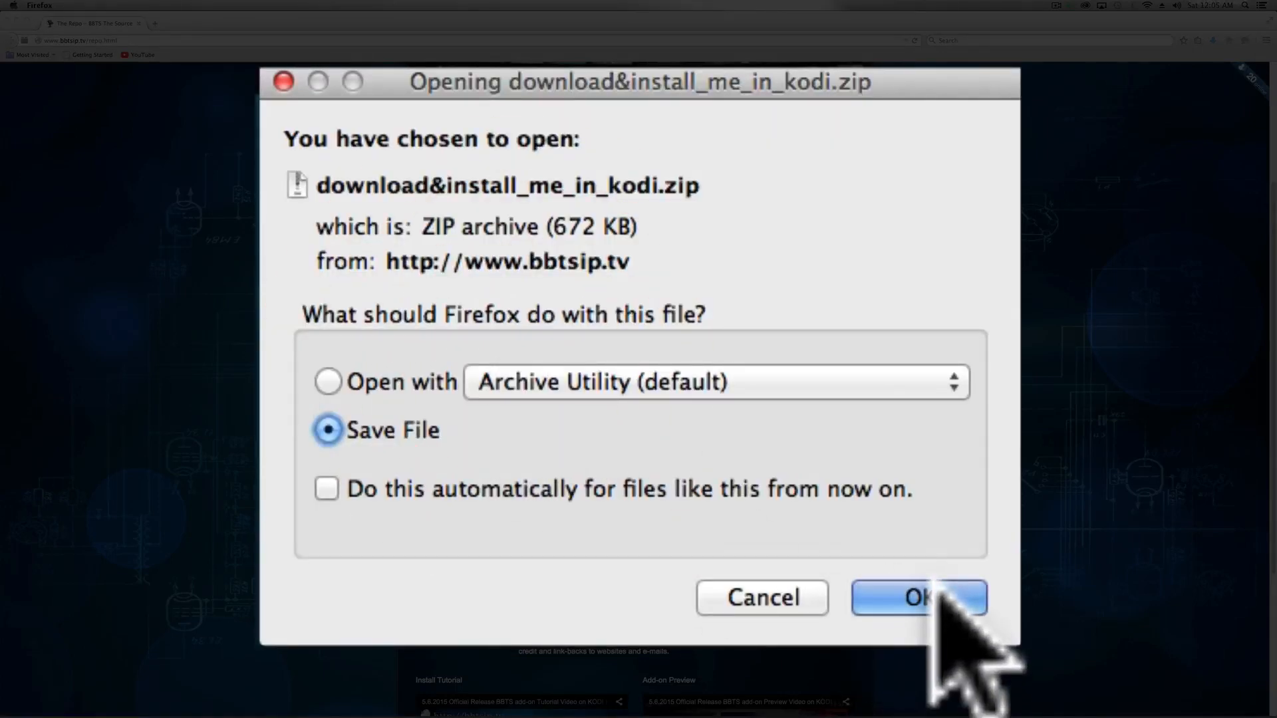
{"action": "left_click", "coordinate": [918, 597]}
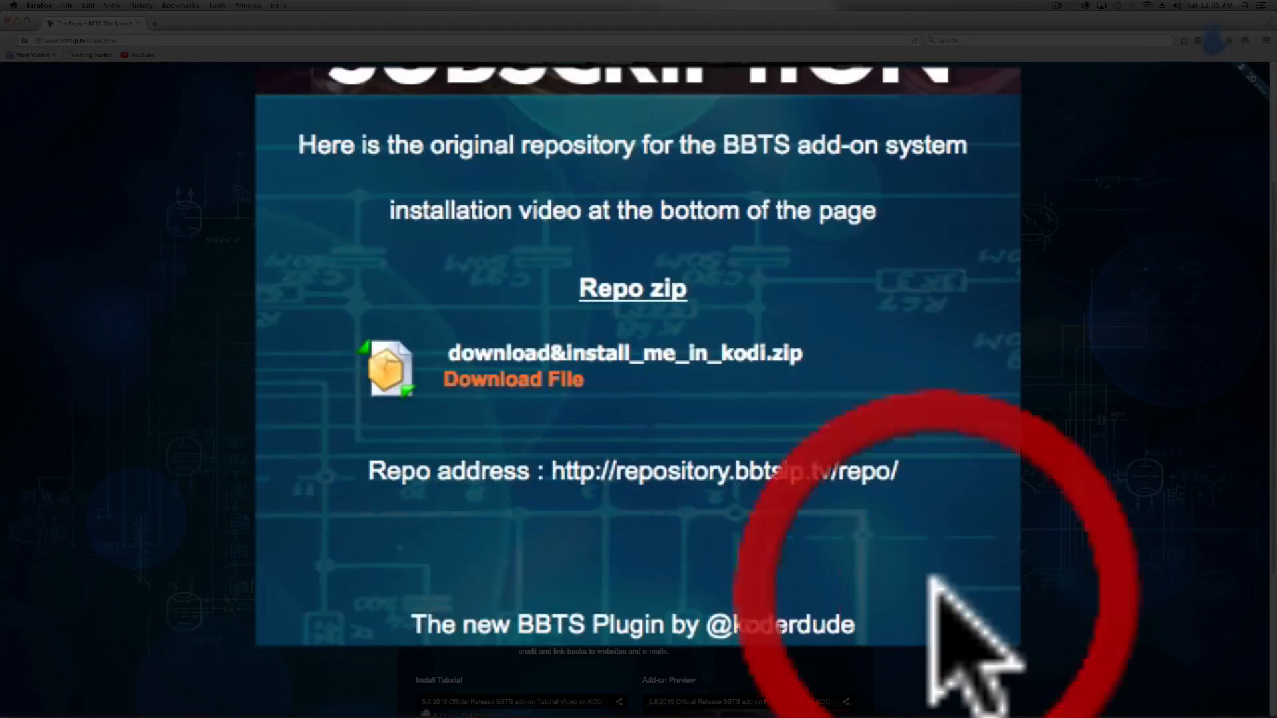
{"action": "left_click", "coordinate": [43, 6]}
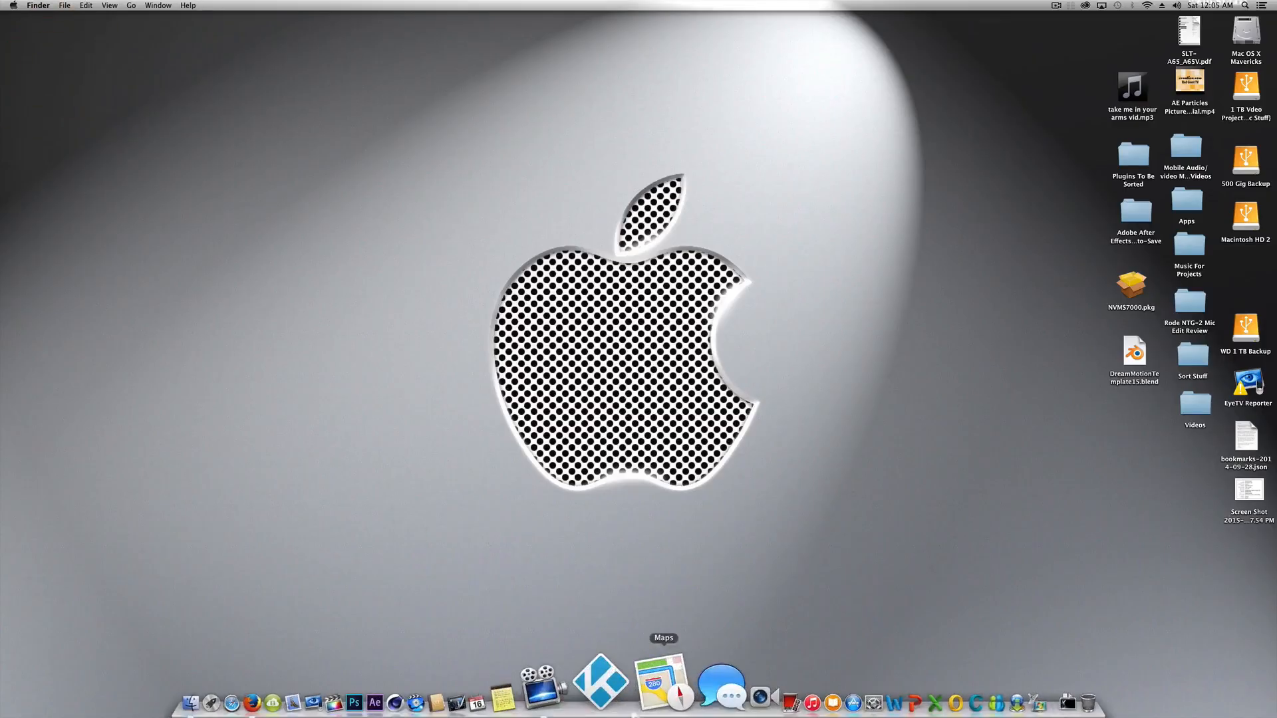
Launch Kodi and reach the Install from zip file browser under System > Settings > Add-ons
{"action": "left_click", "coordinate": [602, 678]}
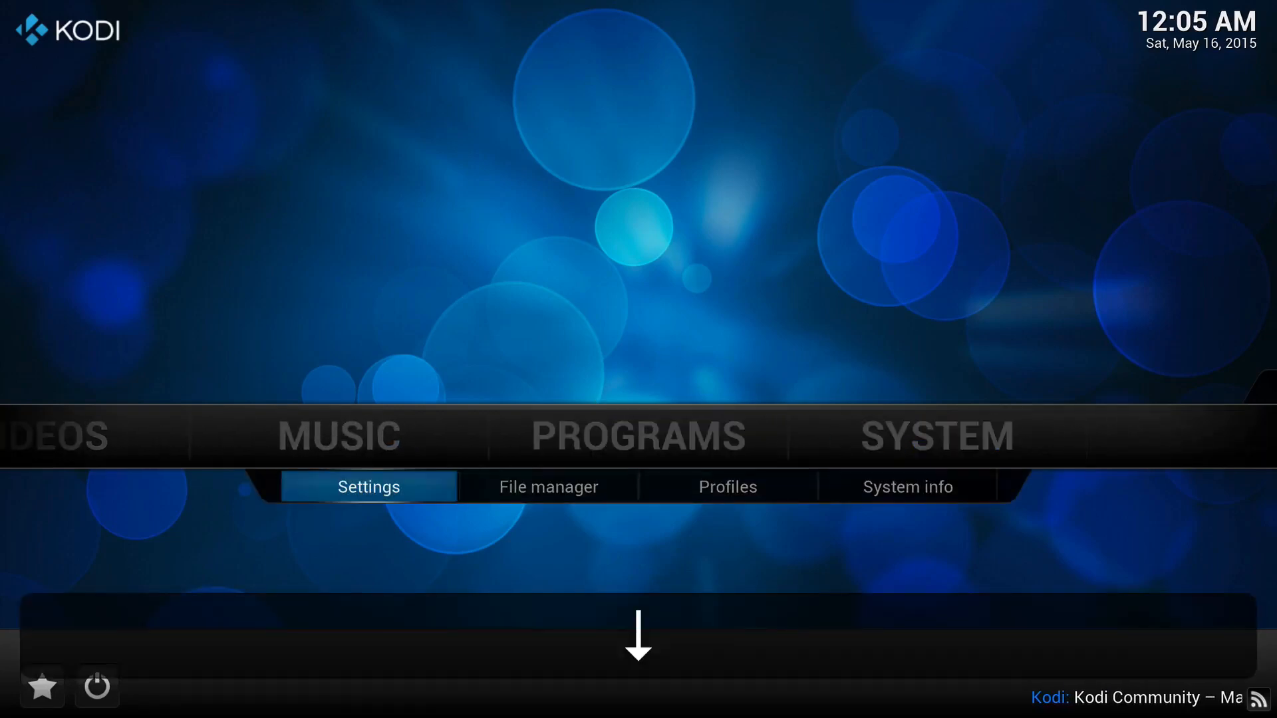
{"action": "left_click", "coordinate": [367, 487]}
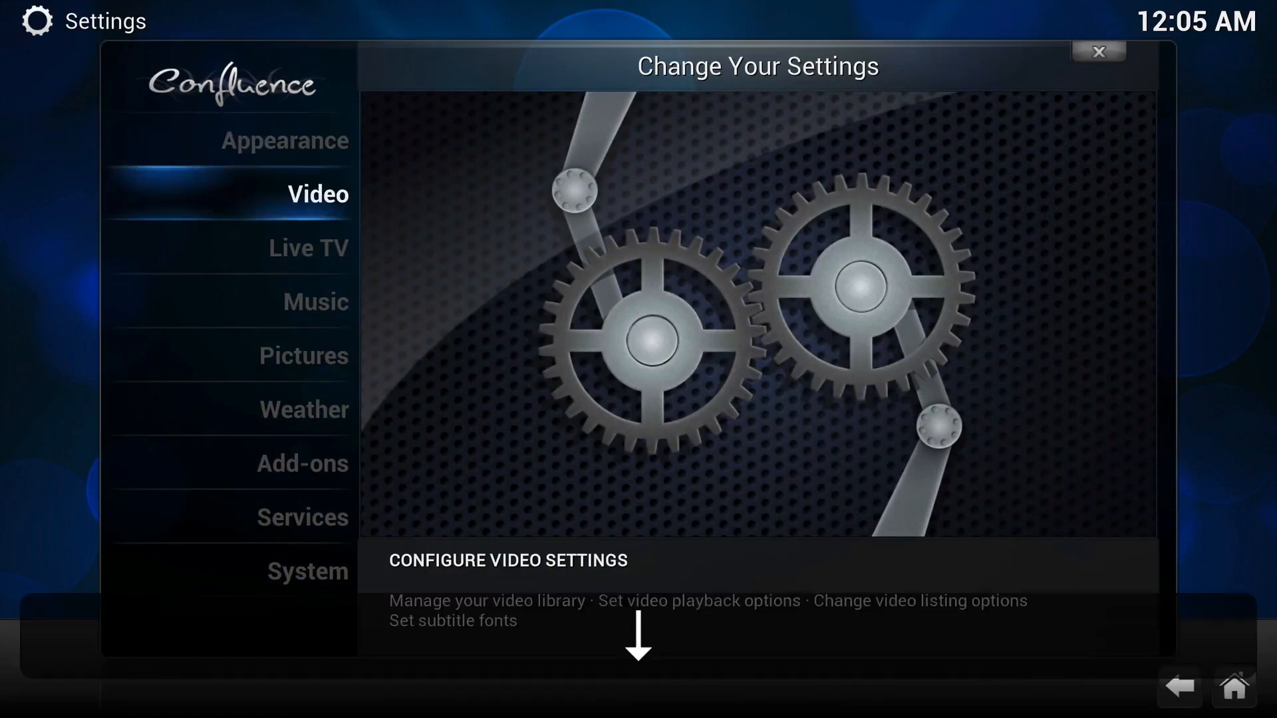
{"action": "left_click", "coordinate": [302, 463]}
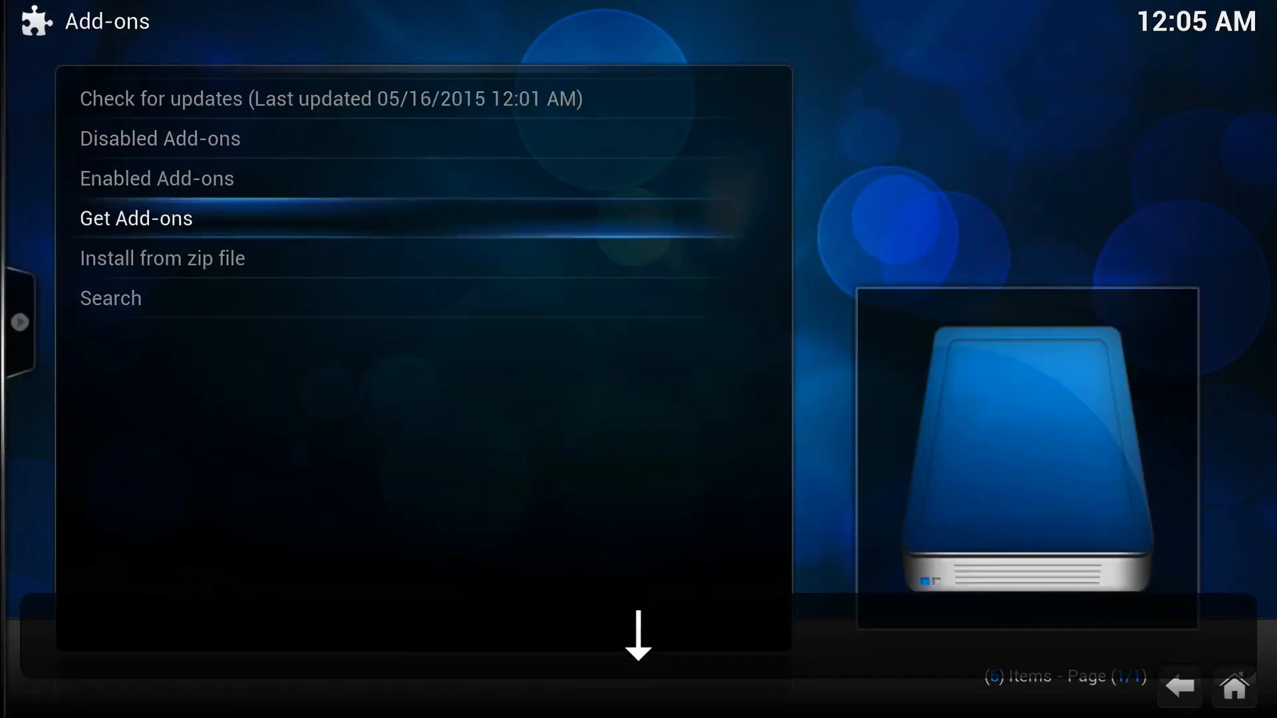
{"action": "left_click", "coordinate": [162, 258]}
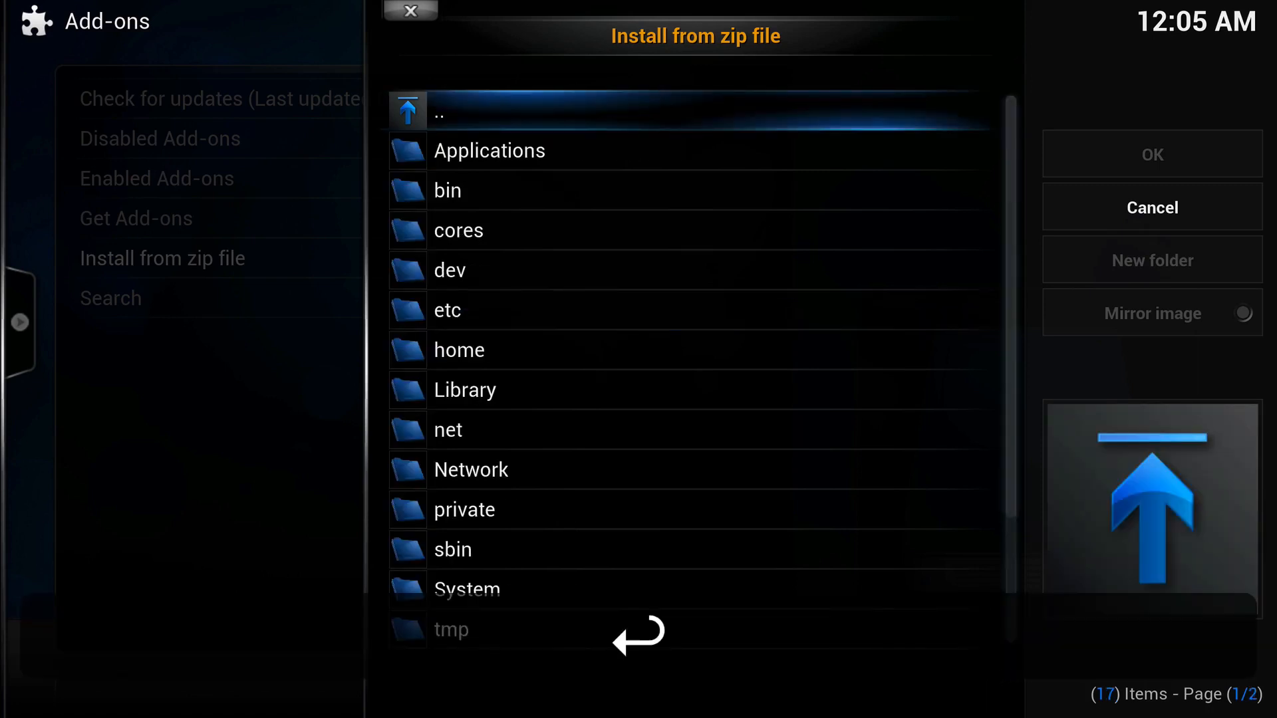
Browse into Users > home > Desktop to install the downloaded repository zip
{"action": "scroll", "scroll_direction": "down", "scroll_amount": 3}
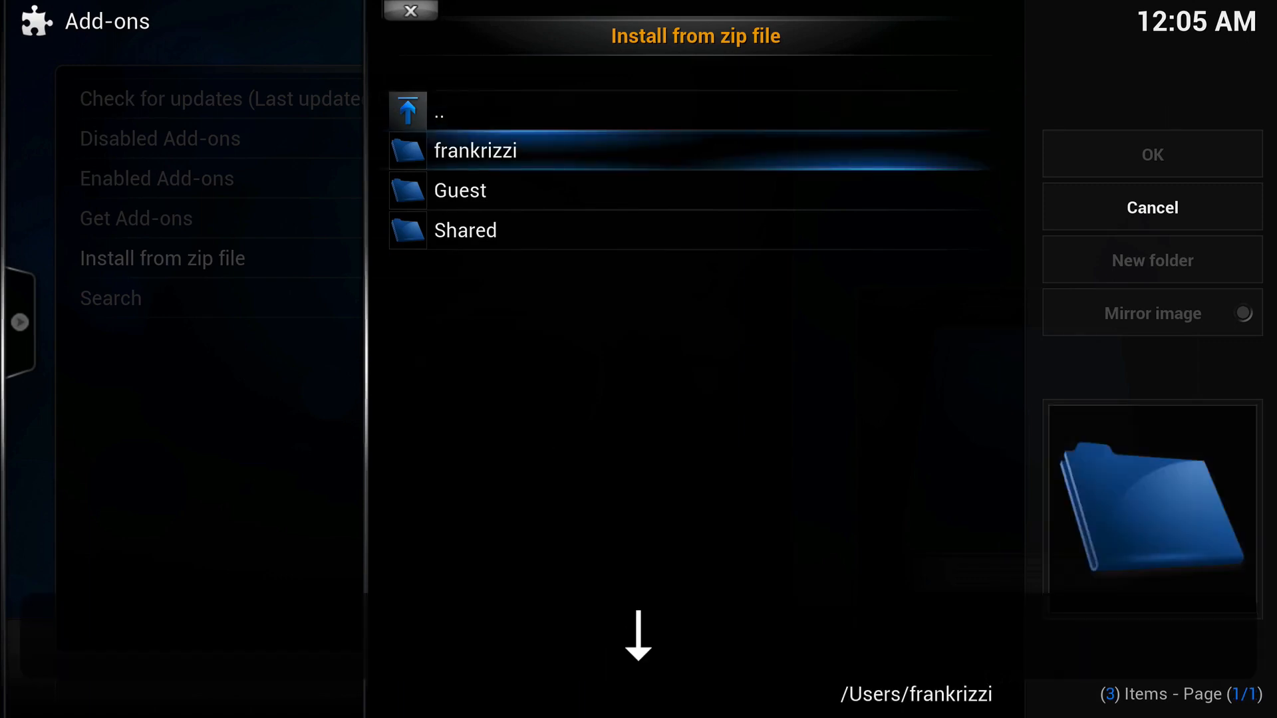
{"action": "double_click", "coordinate": [475, 151]}
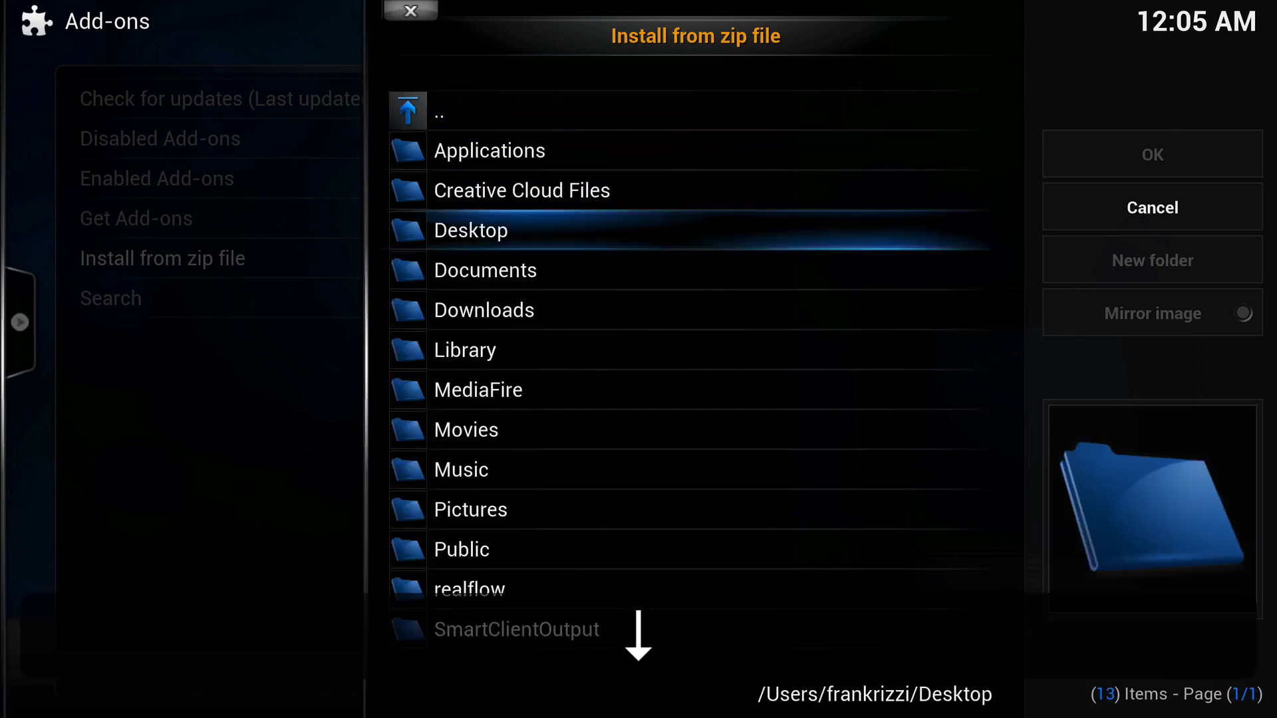
{"action": "double_click", "coordinate": [469, 230]}
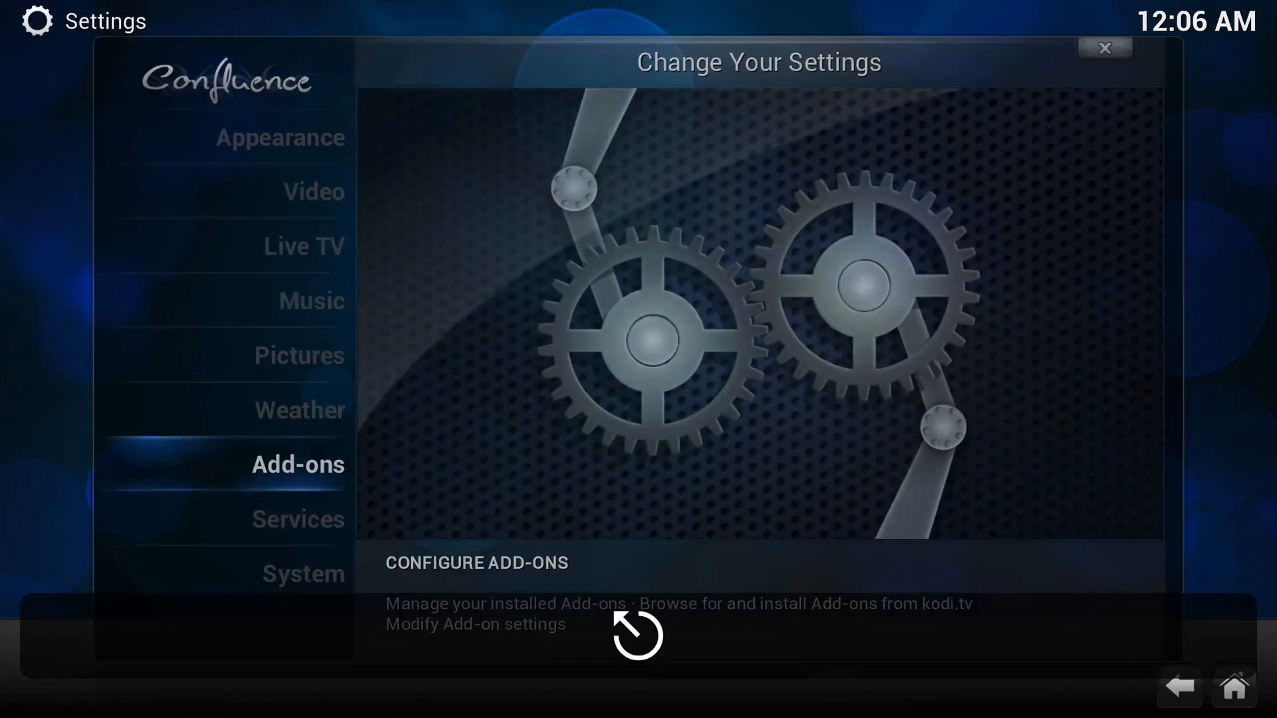
From Home, go to Videos > Add-ons > Get More to browse installable video add-ons
{"action": "left_click", "coordinate": [1104, 48]}
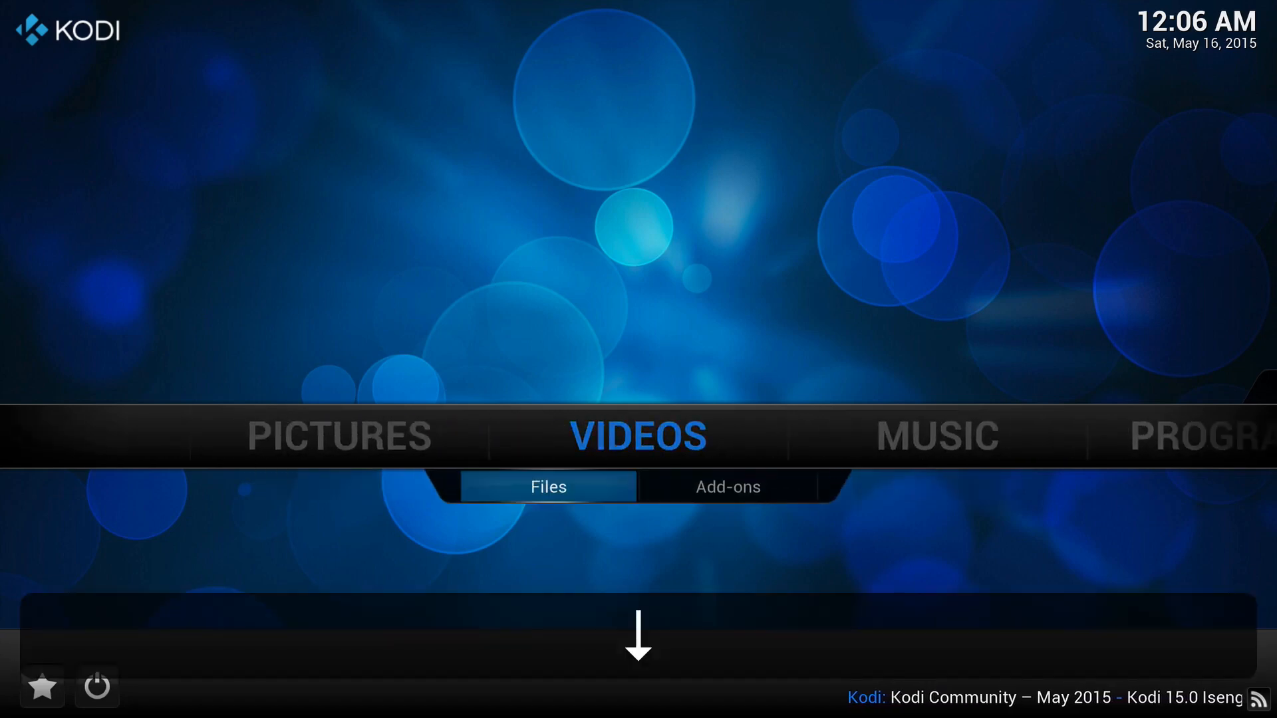
{"action": "left_click", "coordinate": [725, 487]}
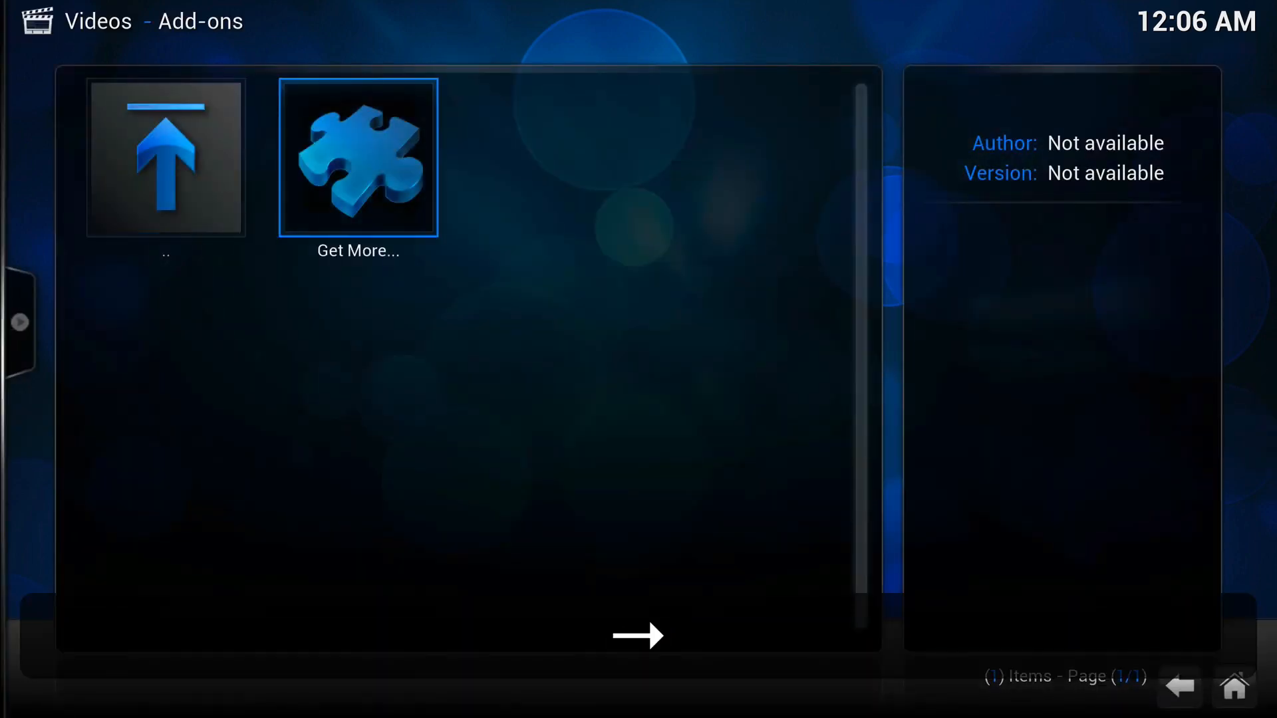
{"action": "left_click", "coordinate": [358, 157]}
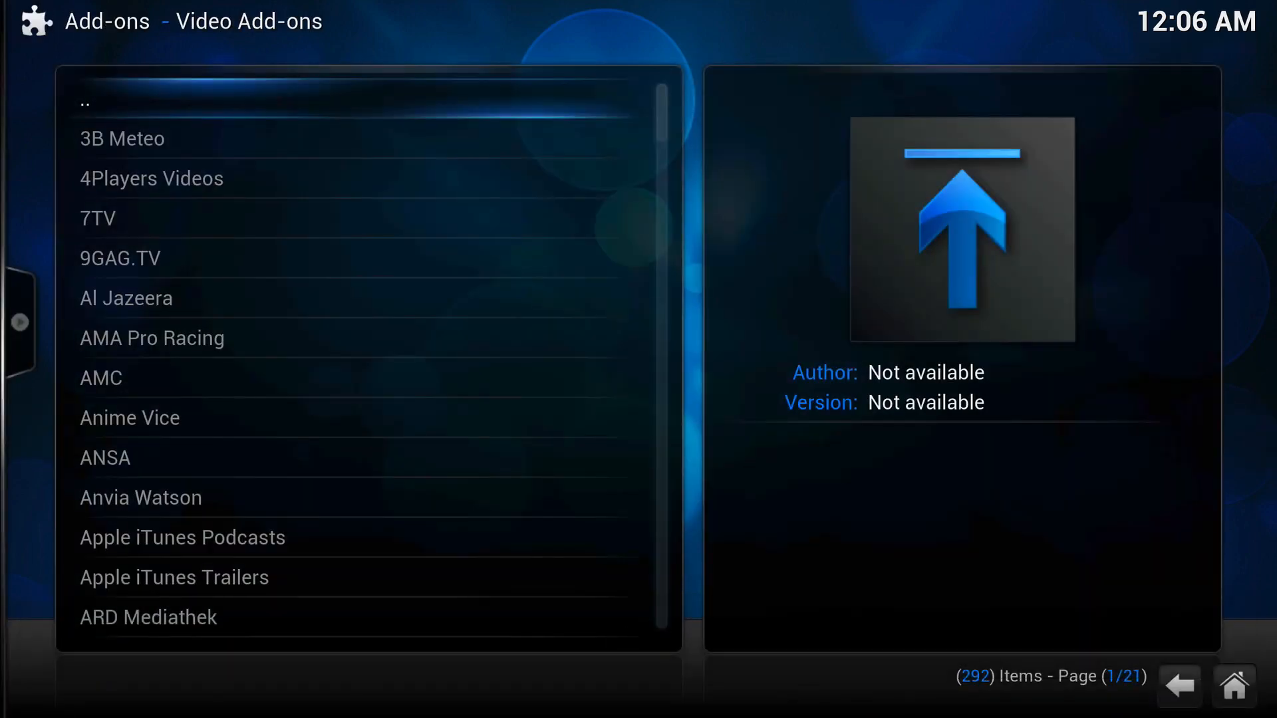
Select BBTS in the add-on list and install it
{"action": "left_click", "coordinate": [101, 378]}
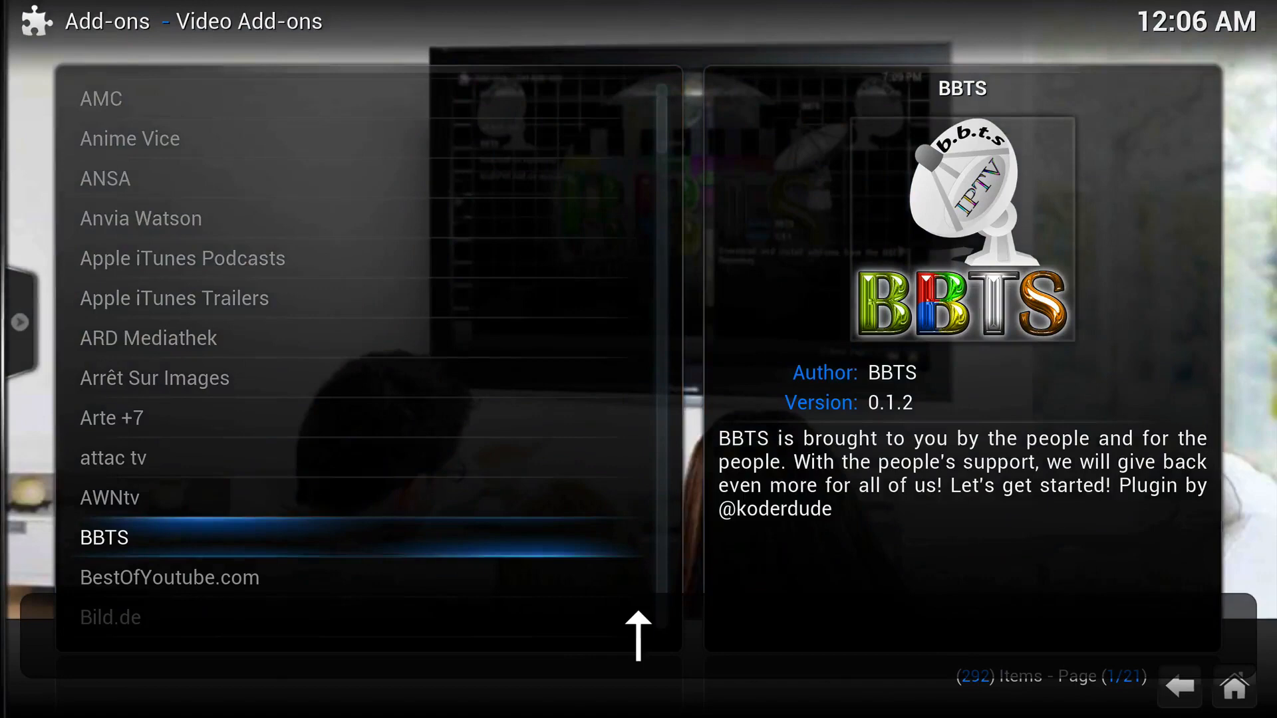
{"action": "left_click", "coordinate": [103, 537]}
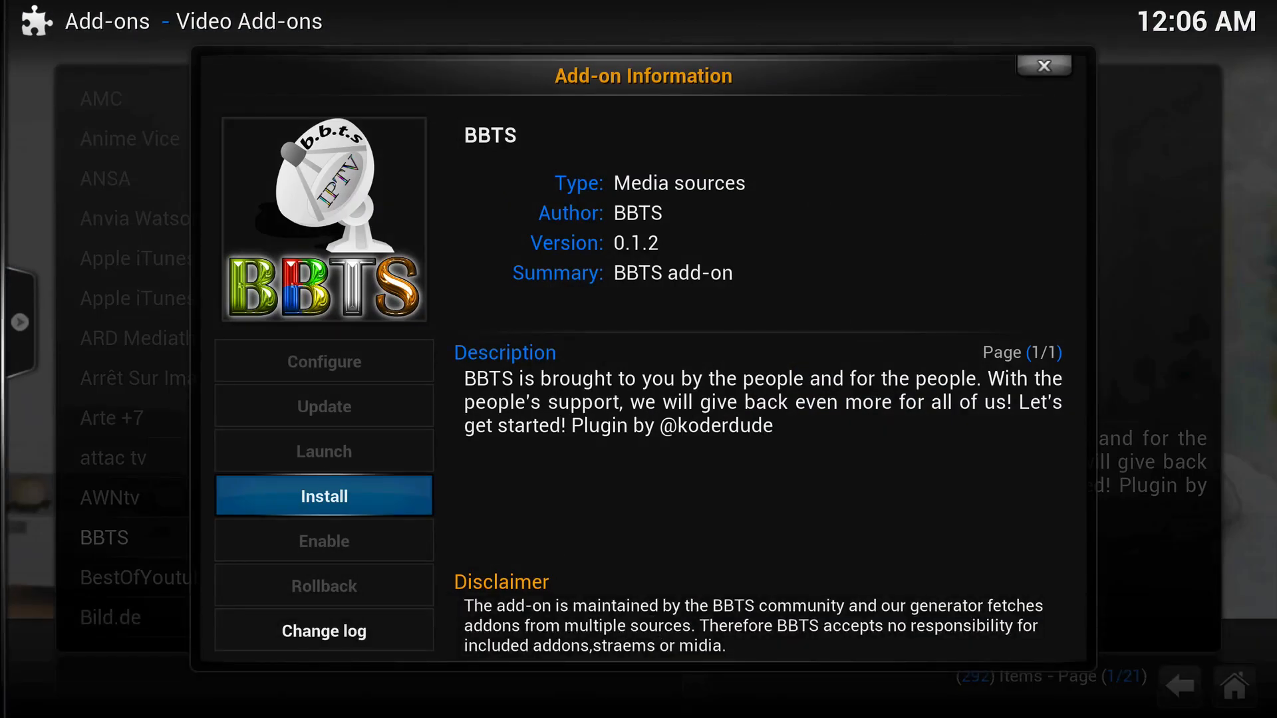
{"action": "left_click", "coordinate": [323, 496]}
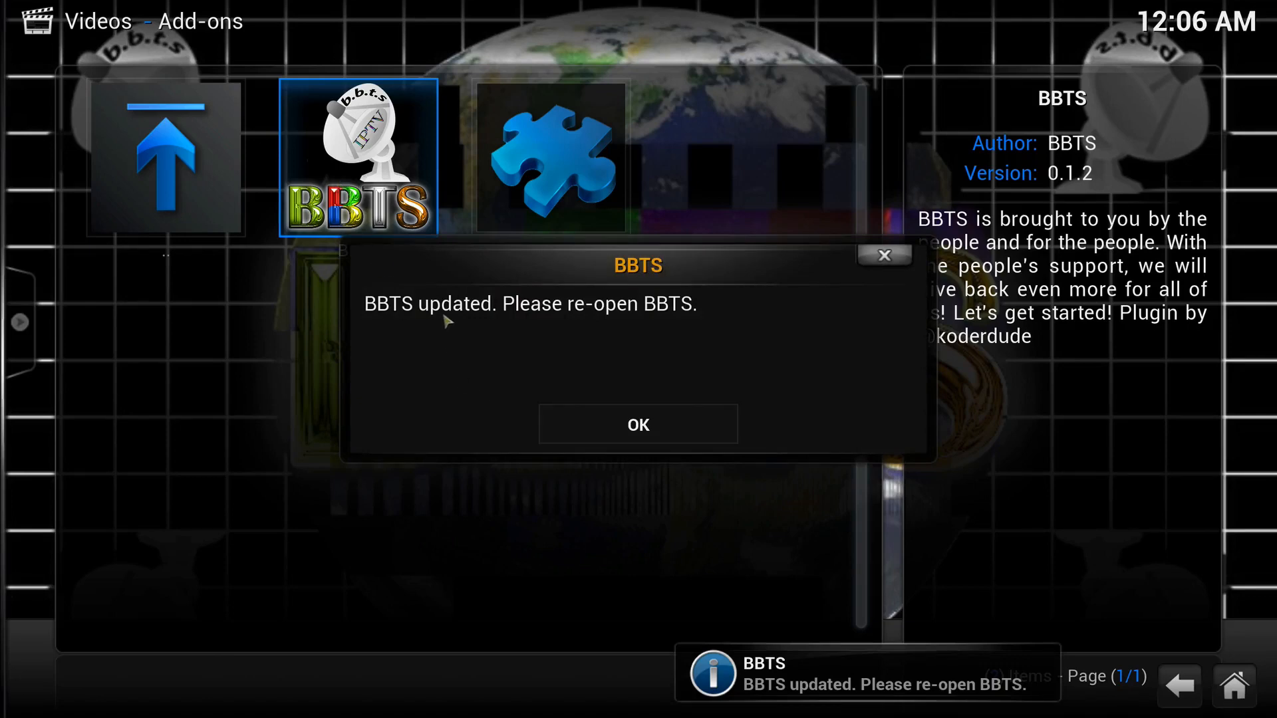
Dismiss the BBTS update notice, then run Update BBTS List with Start Refresh
{"action": "left_click", "coordinate": [638, 424]}
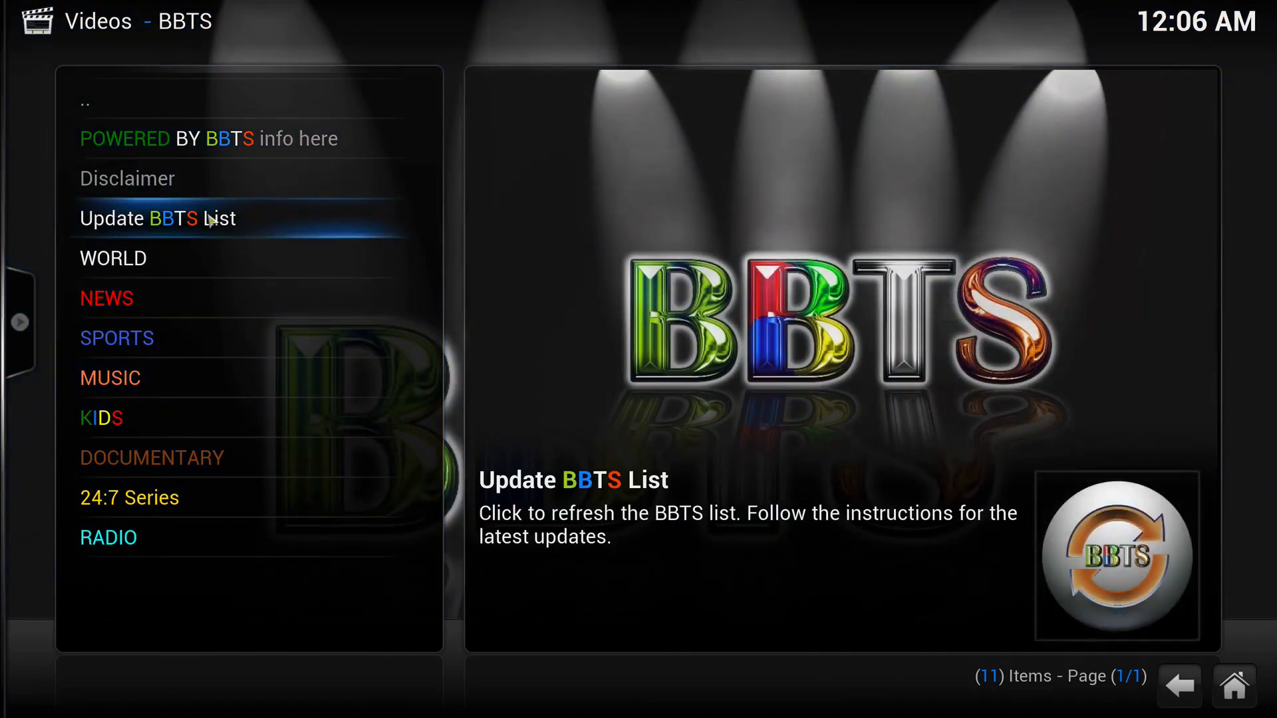
{"action": "left_click", "coordinate": [156, 218]}
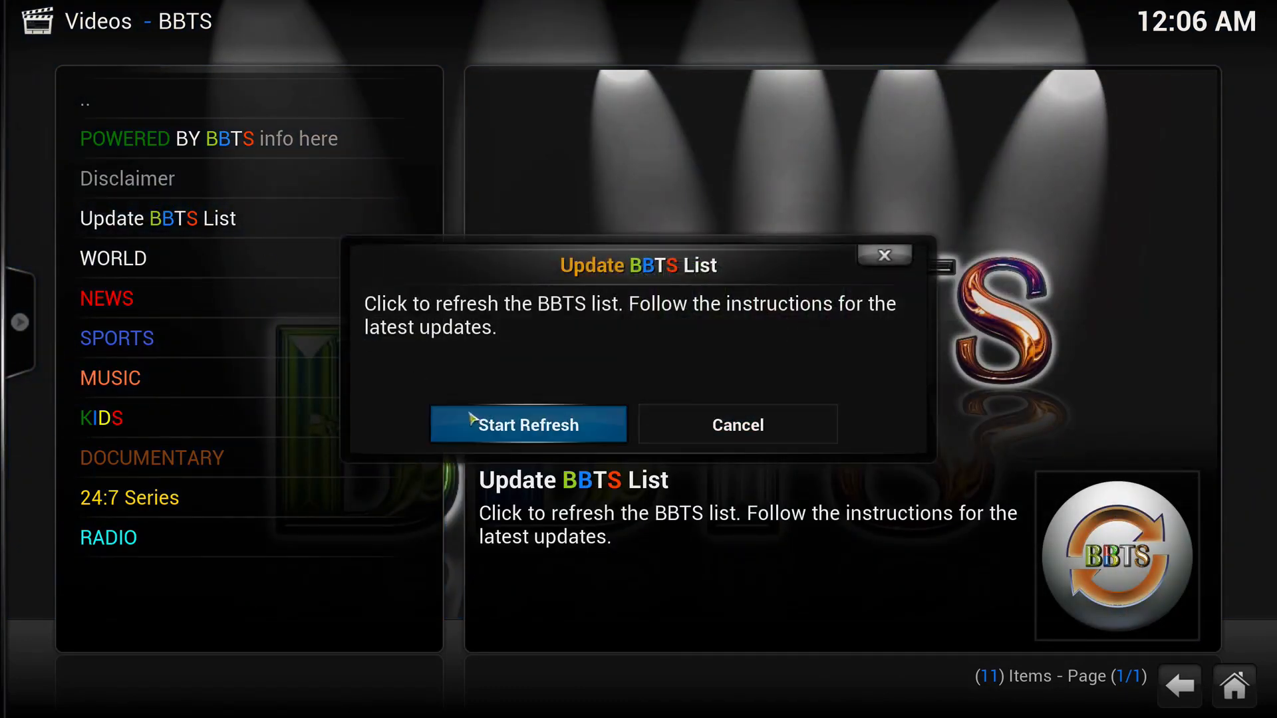
{"action": "left_click", "coordinate": [528, 424]}
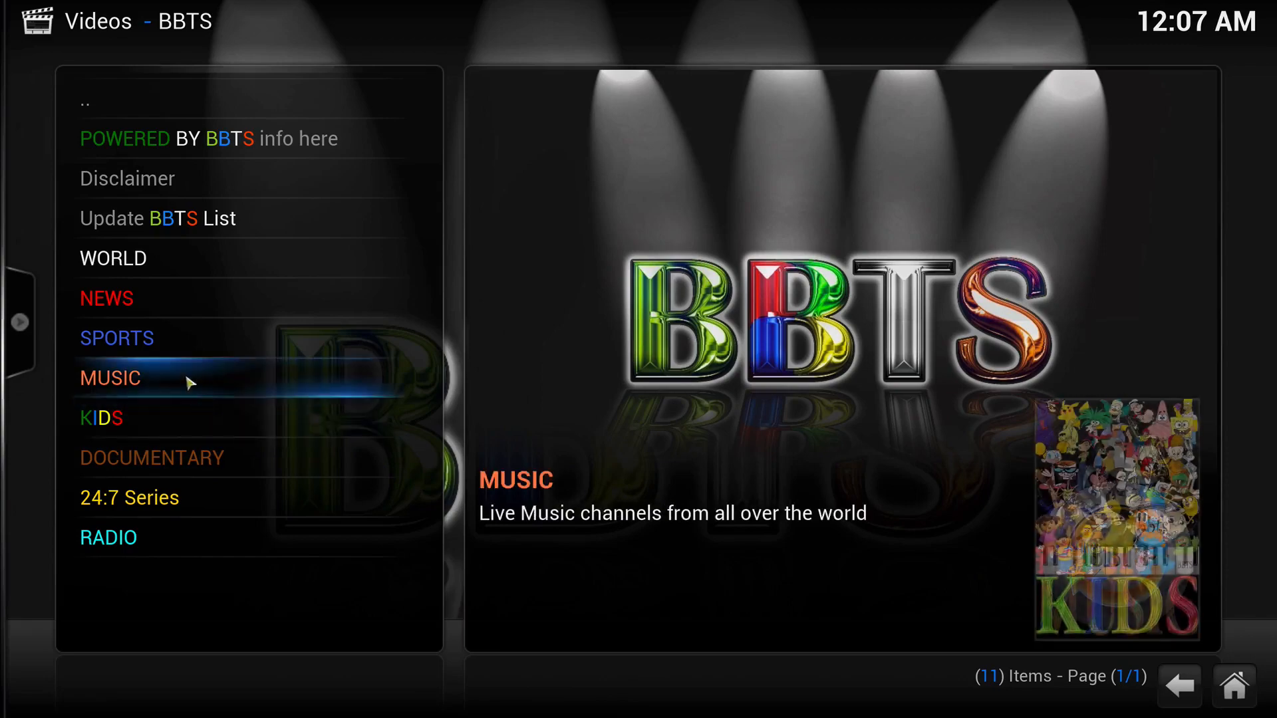
In BBTS Sports, play Espn 3 HD (Latino) and fight club, scrolling toward Fox Sports 2
{"action": "left_click", "coordinate": [116, 338]}
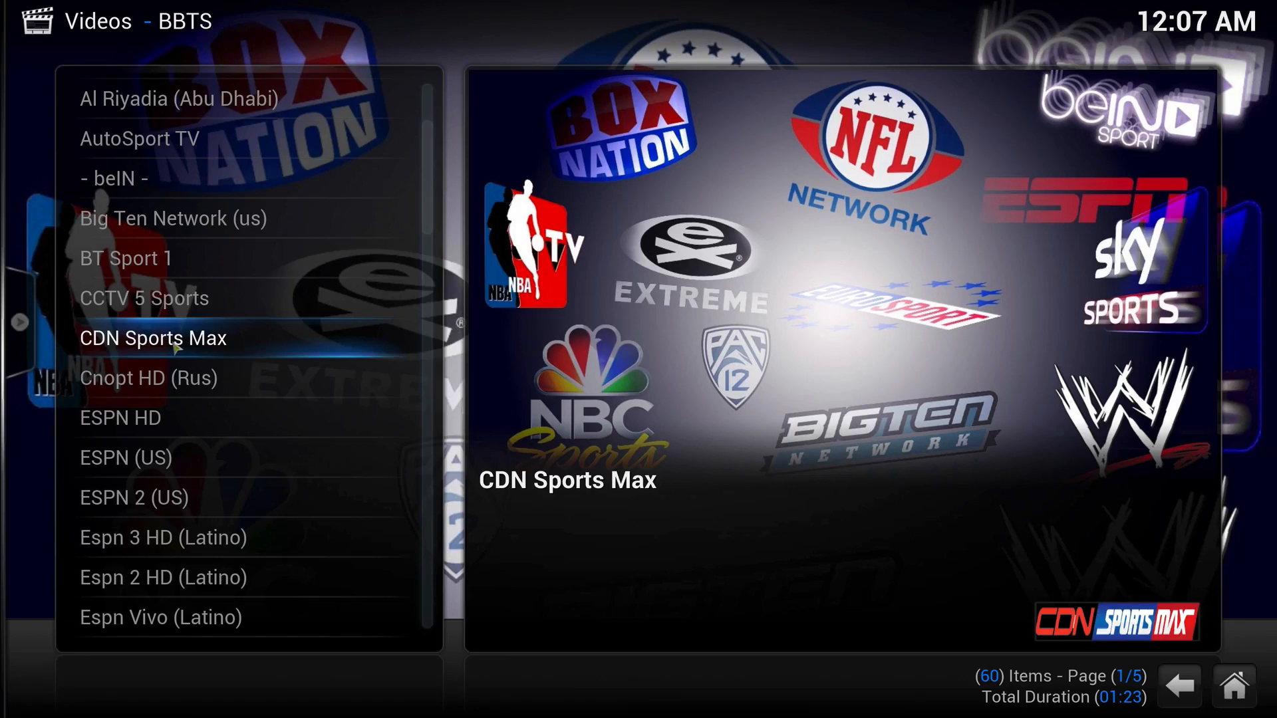
{"action": "scroll", "scroll_direction": "down", "scroll_amount": 3}
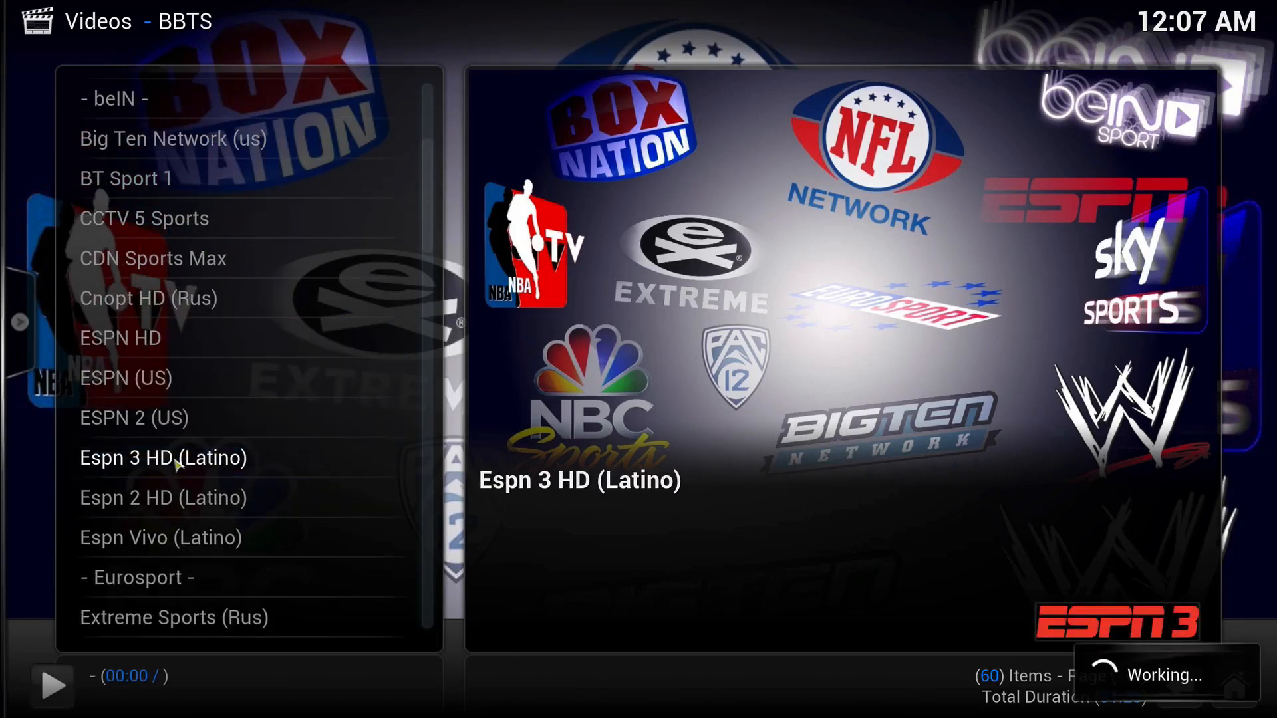
{"action": "left_click", "coordinate": [163, 456]}
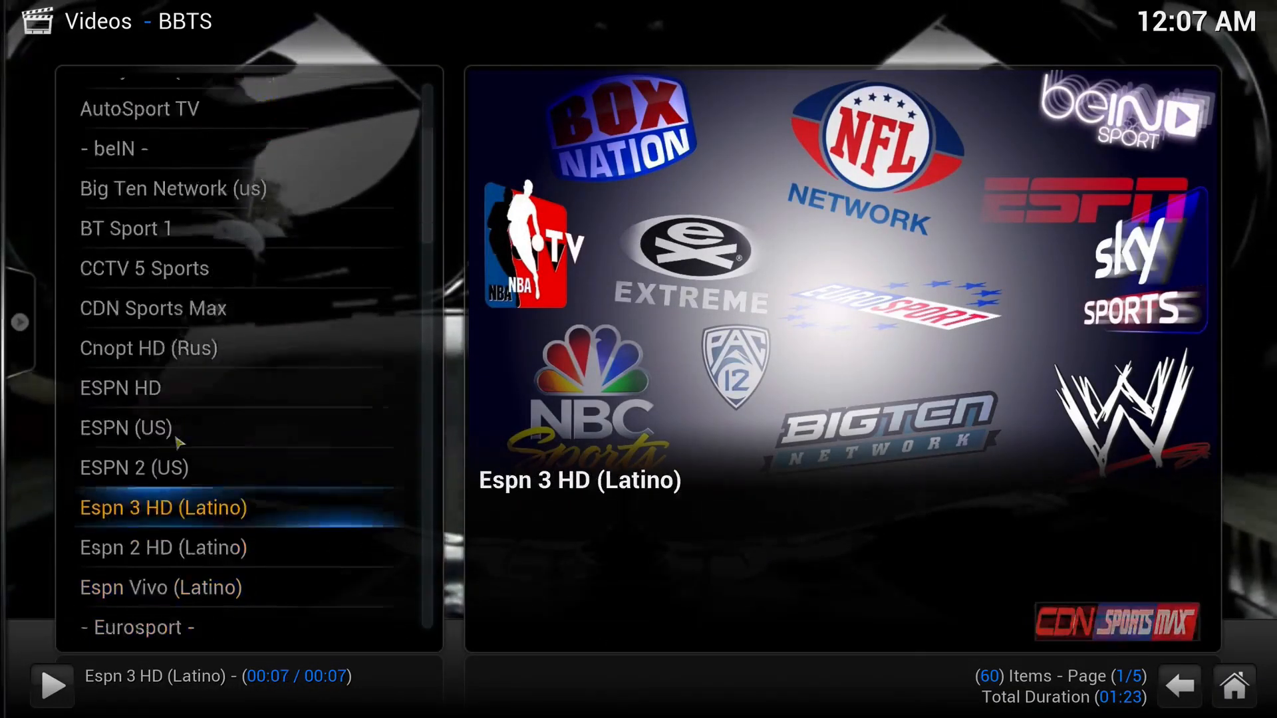
{"action": "scroll", "scroll_direction": "down", "scroll_amount": 3}
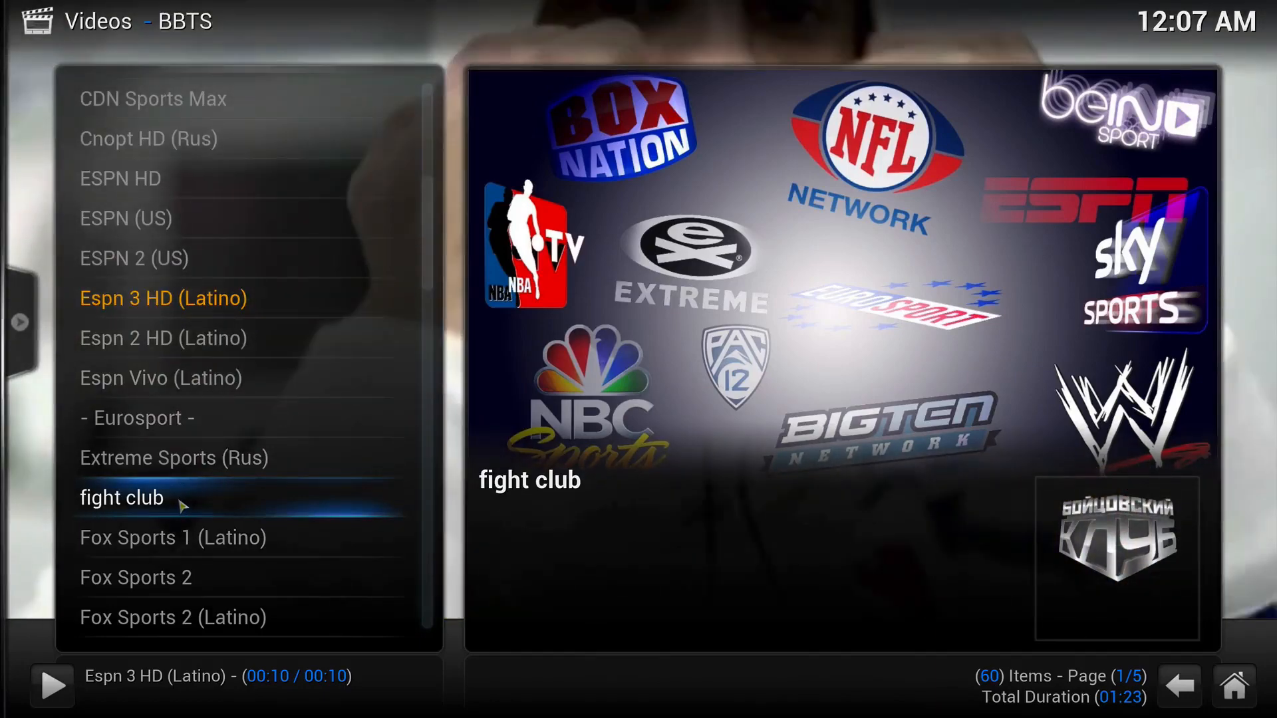
{"action": "left_click", "coordinate": [121, 498]}
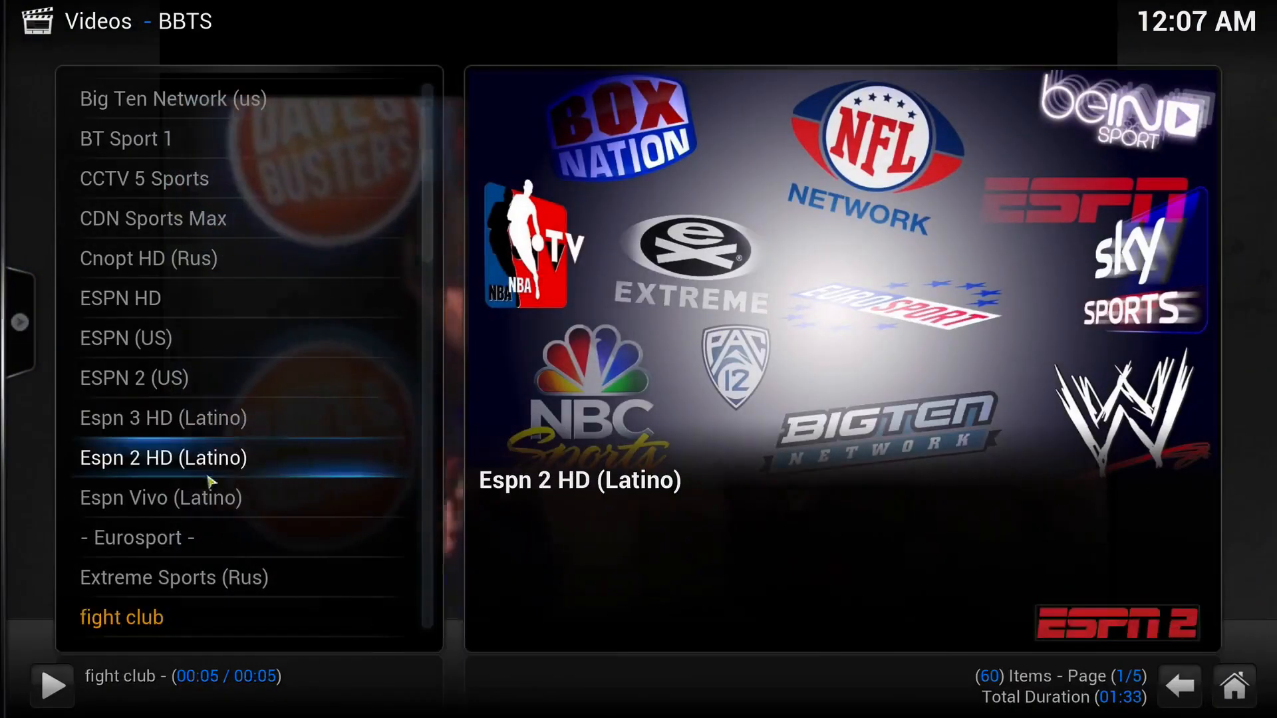
{"action": "scroll", "scroll_direction": "down", "scroll_amount": 3}
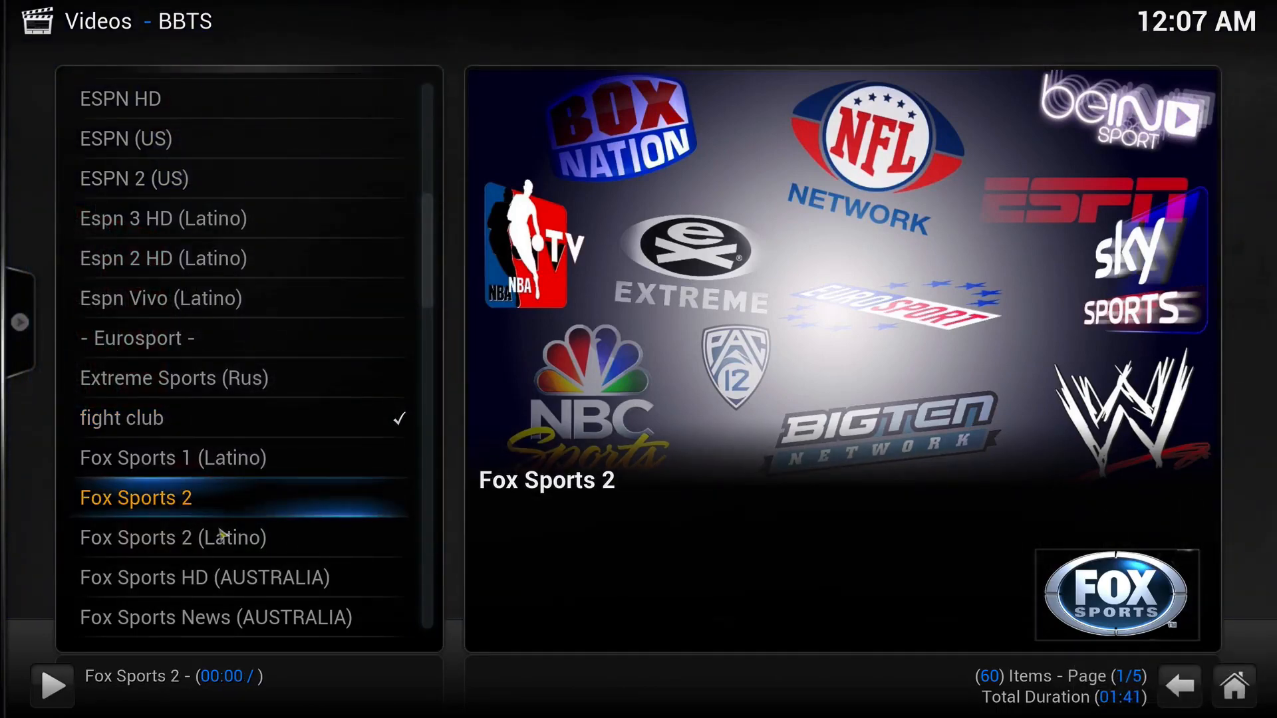
Play the MLB channel, then stop the stream from the home screen's playback controls
{"action": "scroll", "scroll_direction": "down", "scroll_amount": 3}
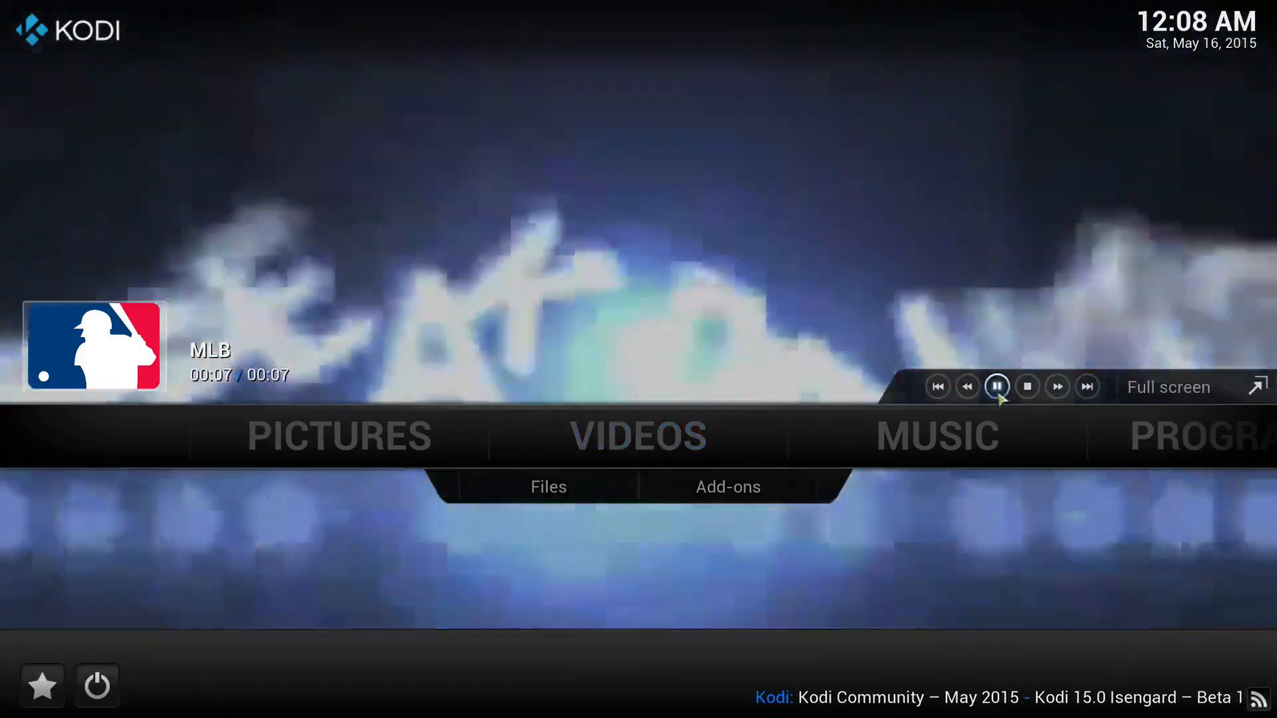
{"action": "left_click", "coordinate": [1027, 387]}
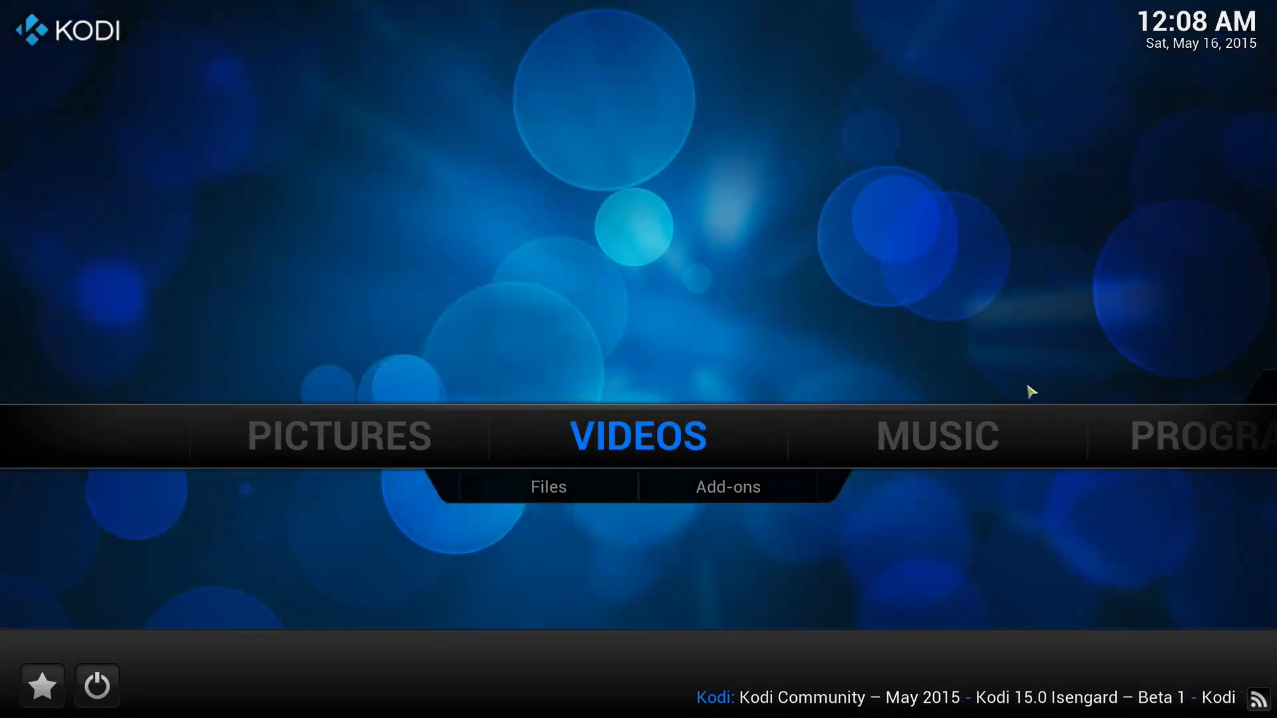